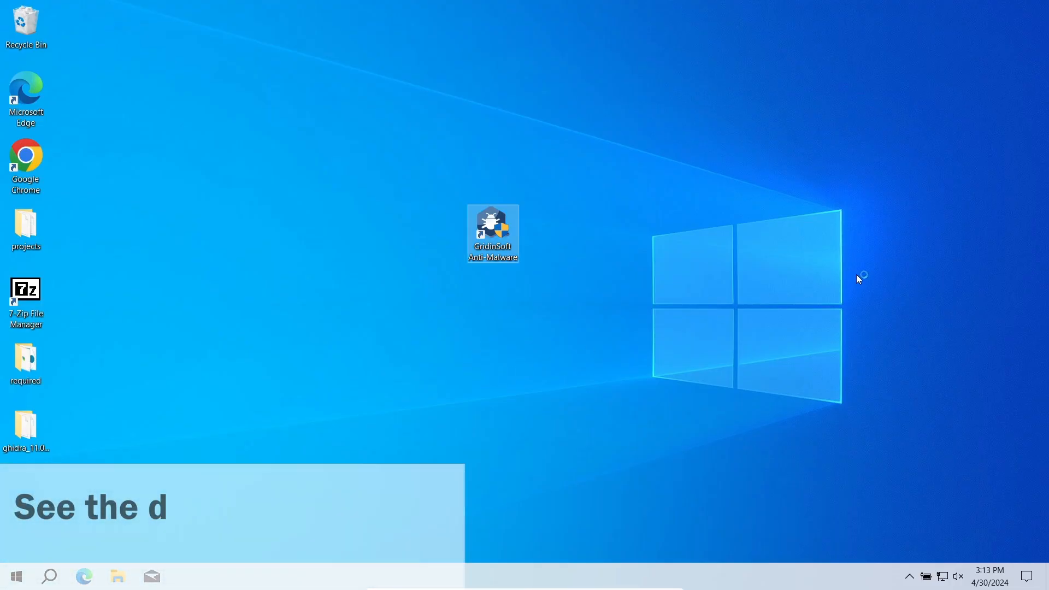
Launch GridinSoft Anti-Malware and run a Standard scan, finding 164 detected objects.
double_click(492, 230)
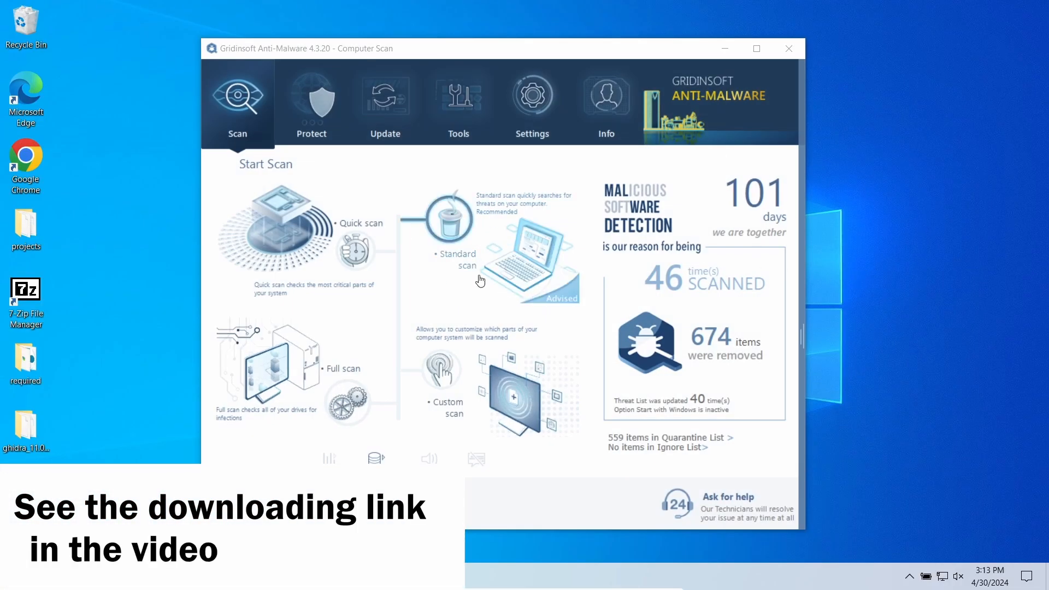
click(456, 259)
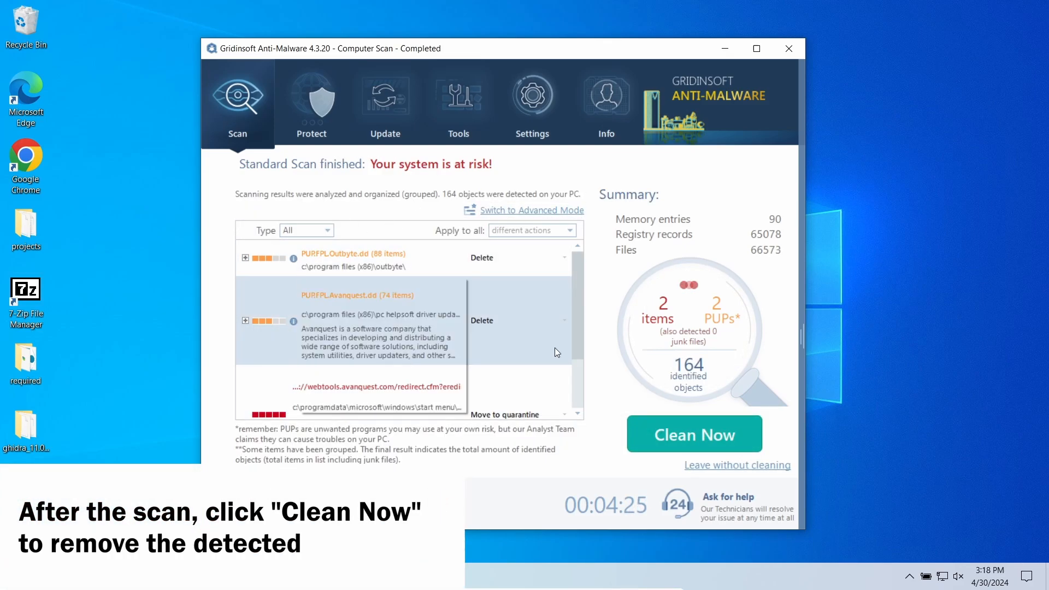
Clean all 164 detected objects and confirm, returning to the Start Scan screen.
click(694, 433)
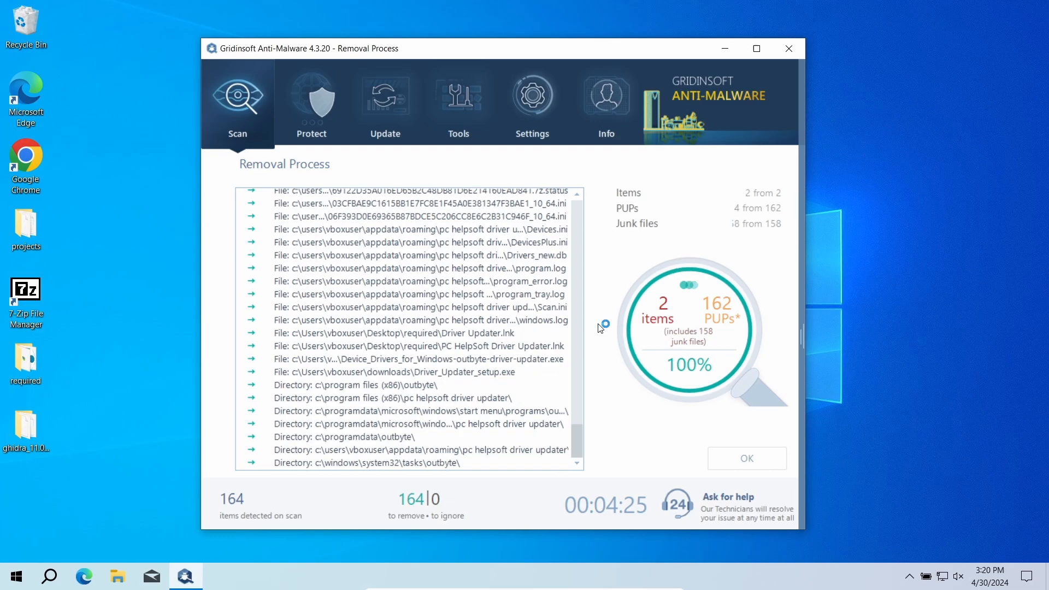
click(746, 457)
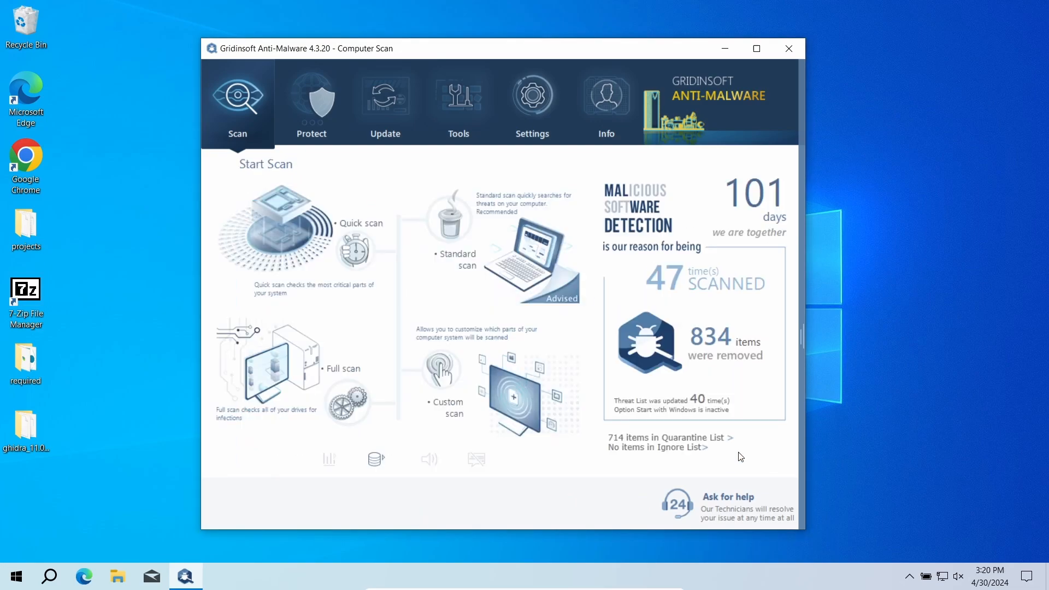